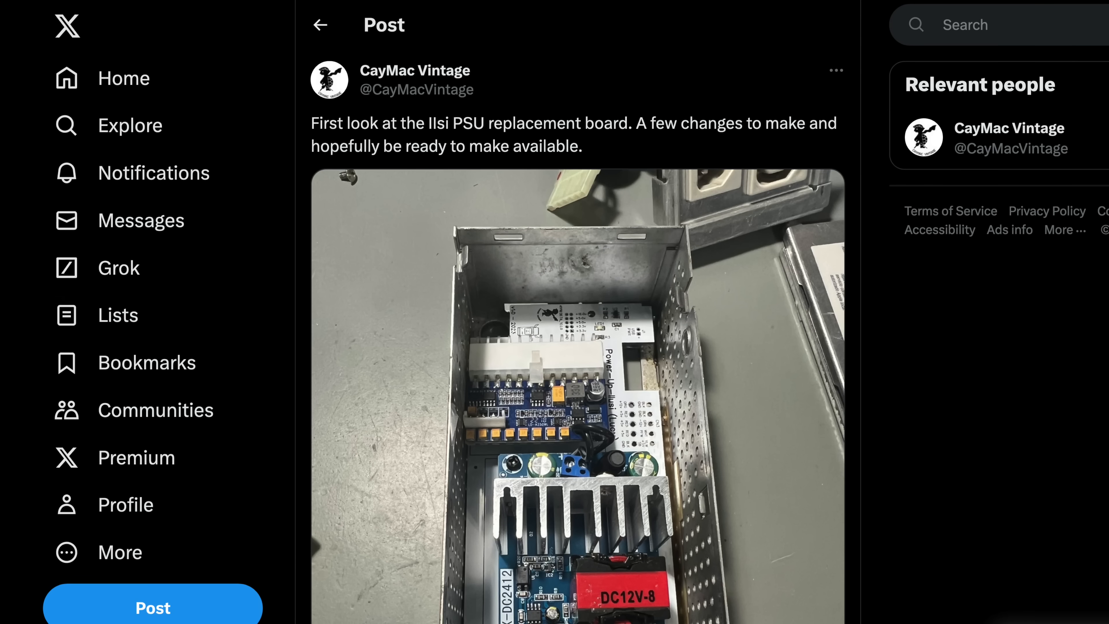
{"action": "scroll", "scroll_direction": "down", "scroll_amount": 3}
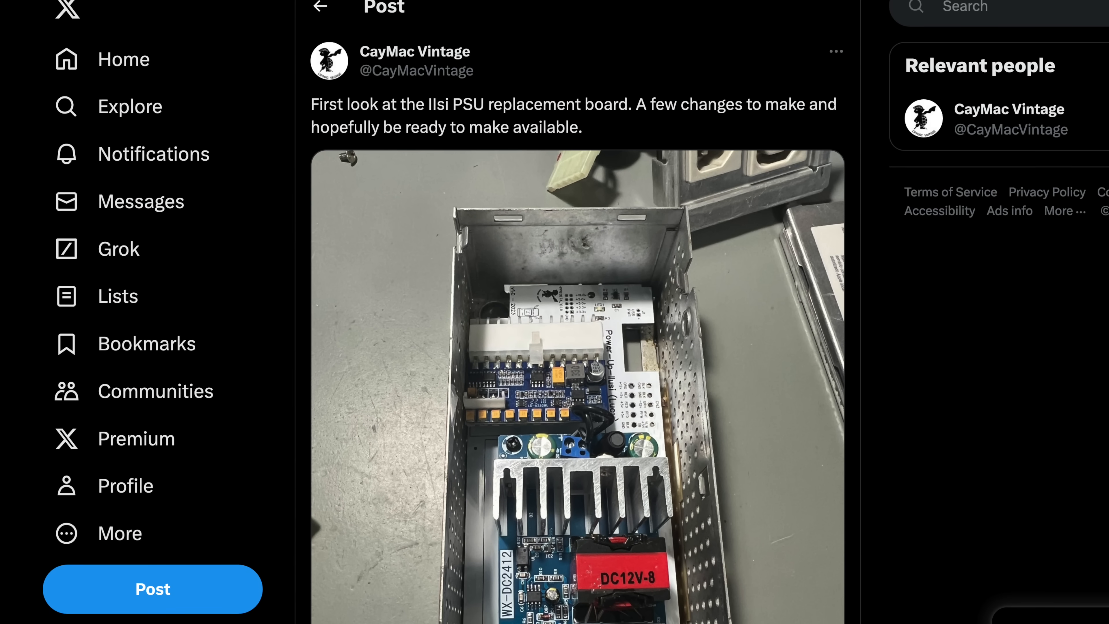
{"action": "scroll", "scroll_direction": "down", "scroll_amount": 3}
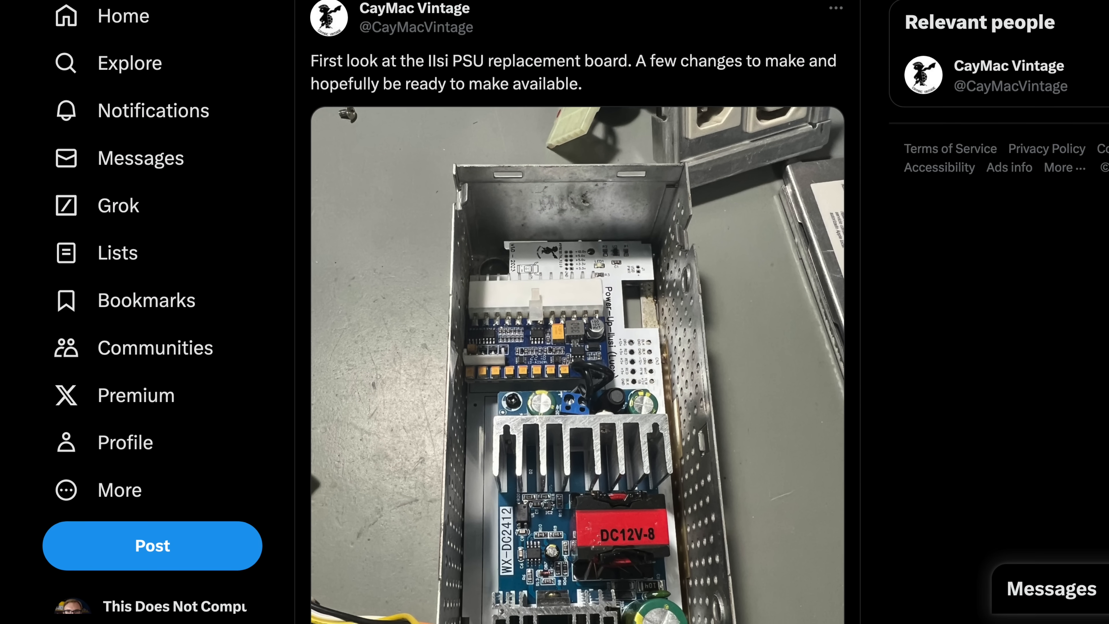
{"action": "scroll", "scroll_direction": "down", "scroll_amount": 3}
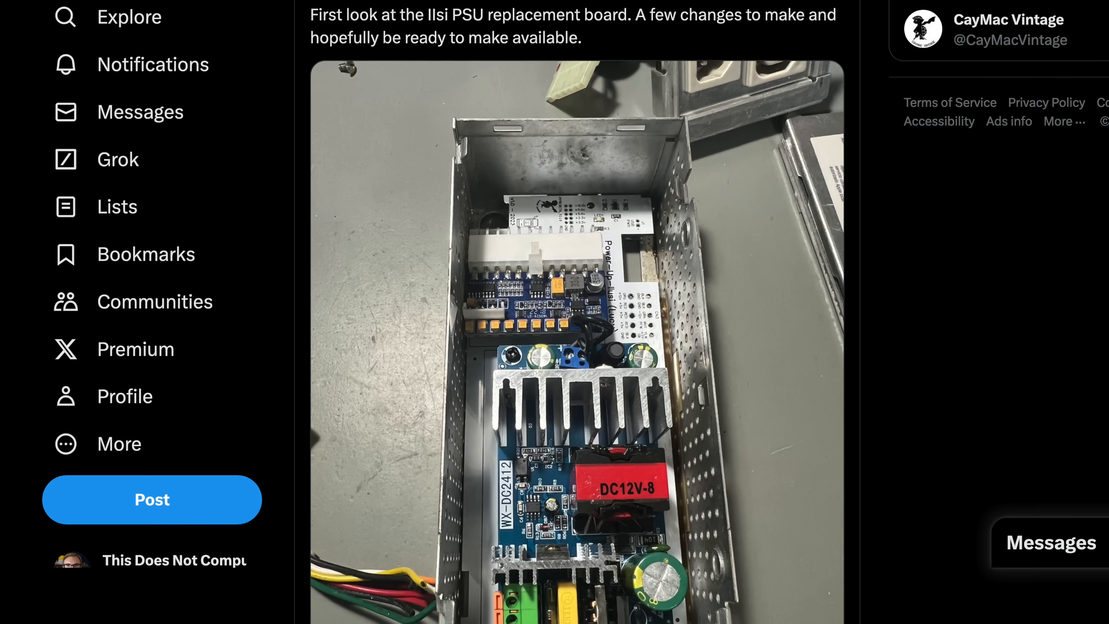
{"action": "scroll", "scroll_direction": "down", "scroll_amount": 3}
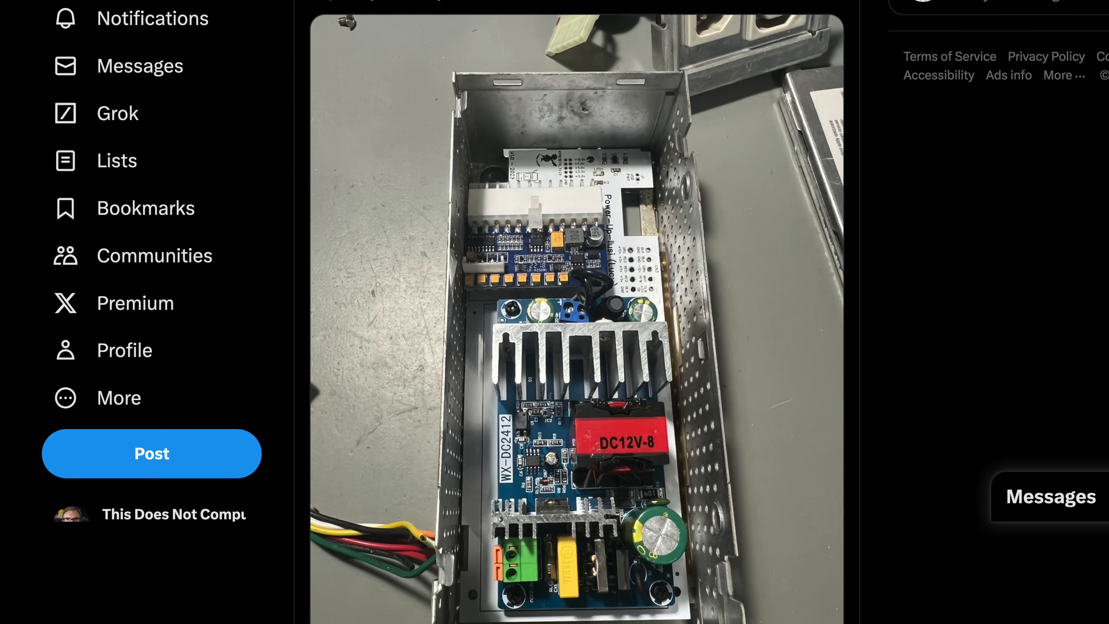
{"action": "scroll", "scroll_direction": "down", "scroll_amount": 3}
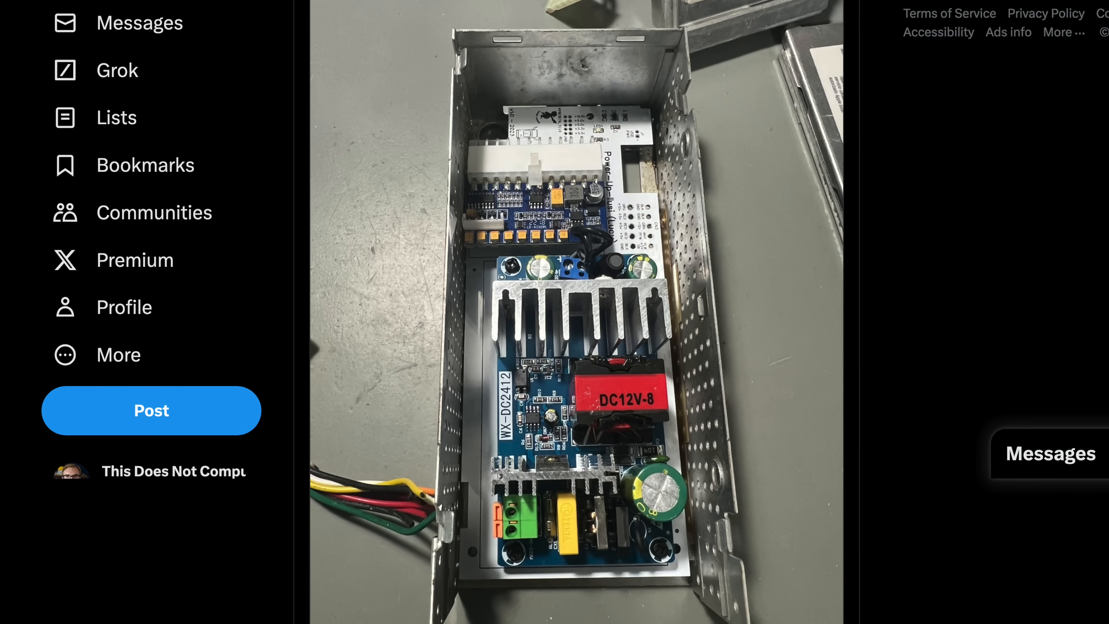
{"action": "scroll", "scroll_direction": "down", "scroll_amount": 3}
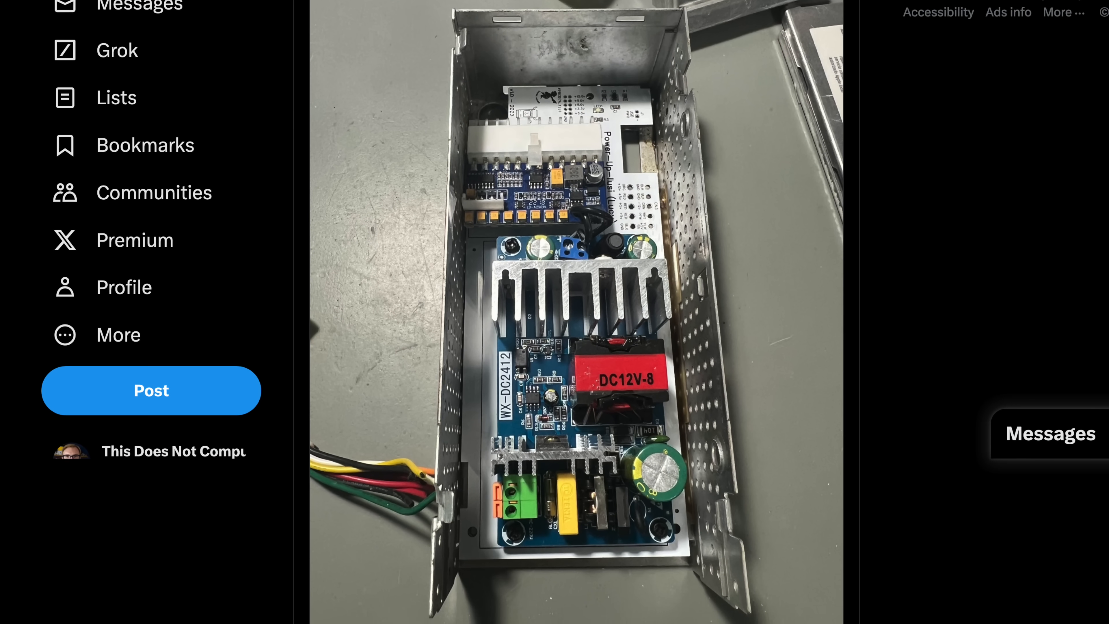